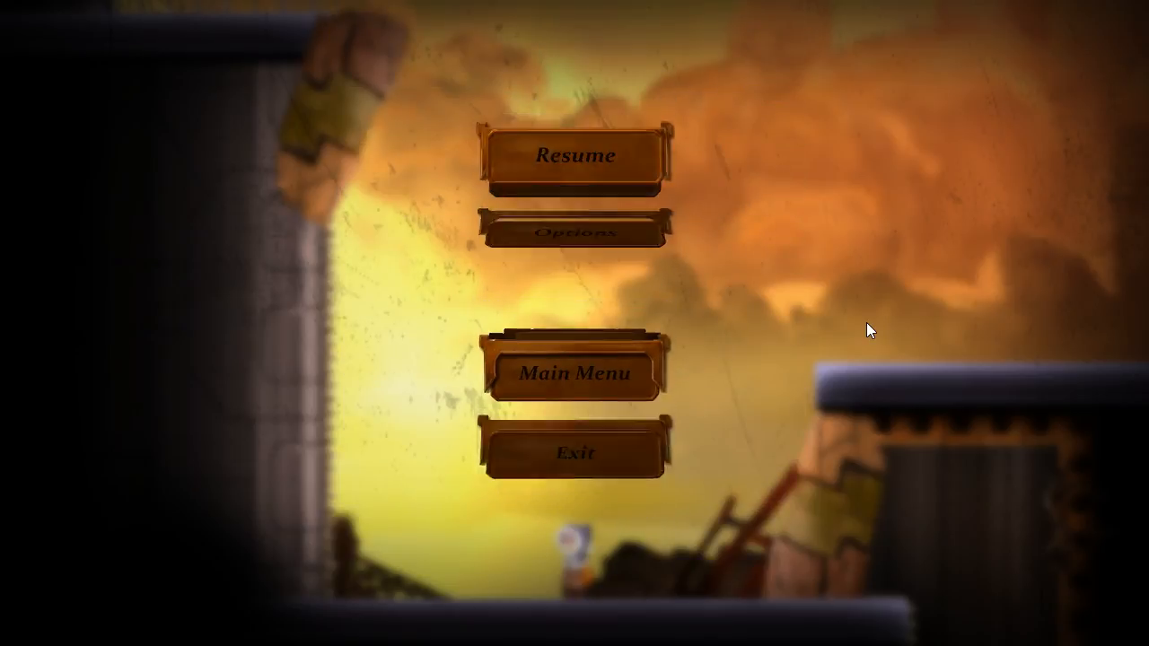
left_click(567, 154)
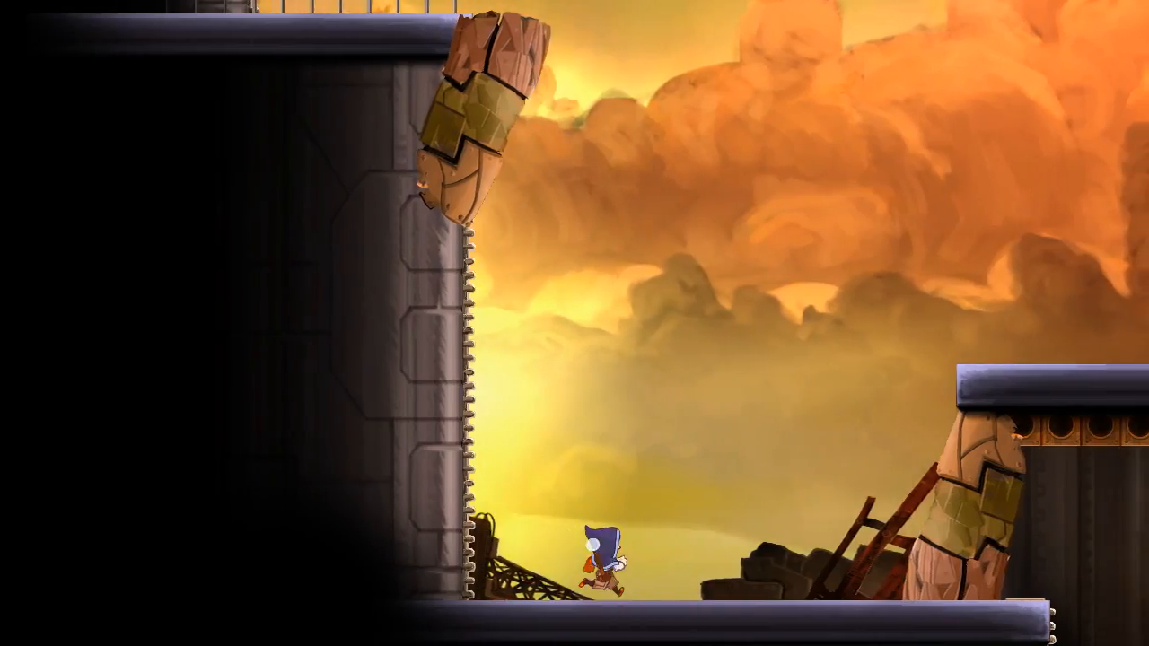